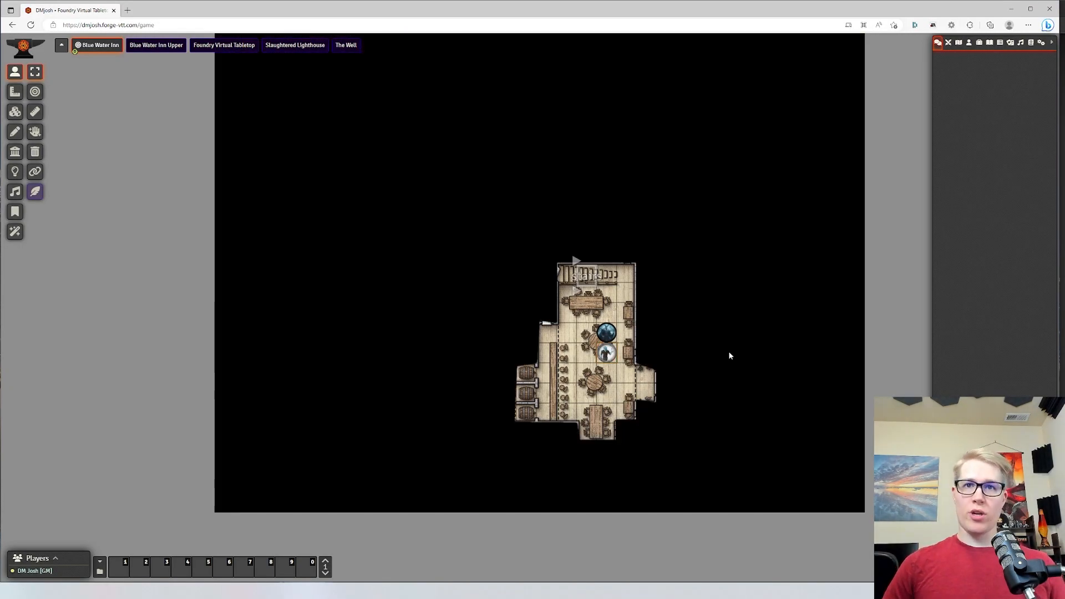
Release the token selection so the full Blue Water Inn map with both floors shows.
{"action": "left_click_drag", "start_coordinate": [605, 353], "coordinate": [605, 285]}
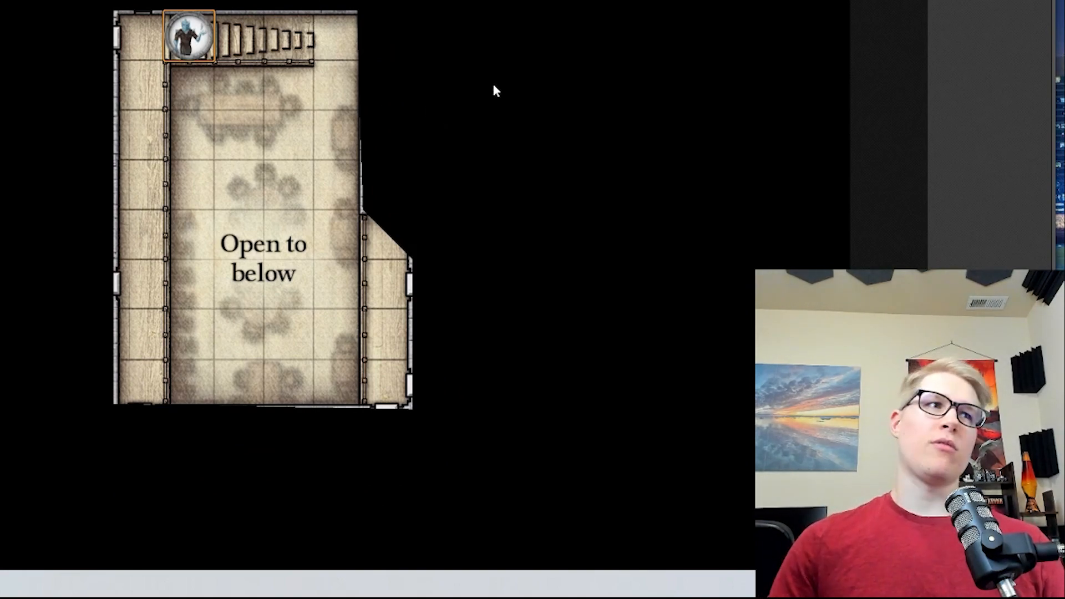
{"action": "mouse_move", "coordinate": [269, 303]}
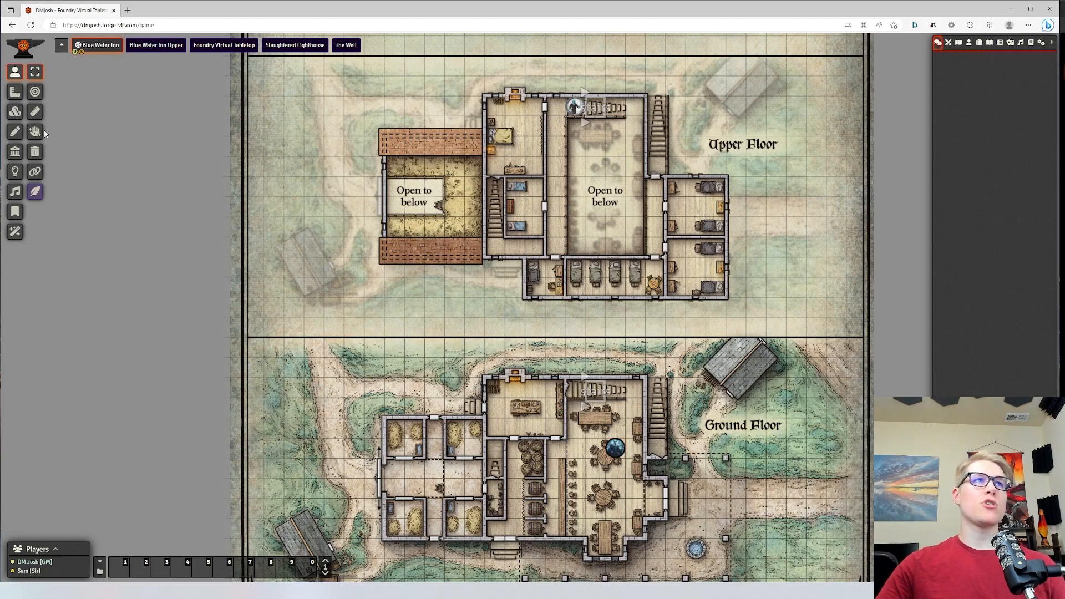
Draw a rectangle region over the ground-floor tavern room and bring up its Multilevel settings.
{"action": "left_click", "coordinate": [15, 131]}
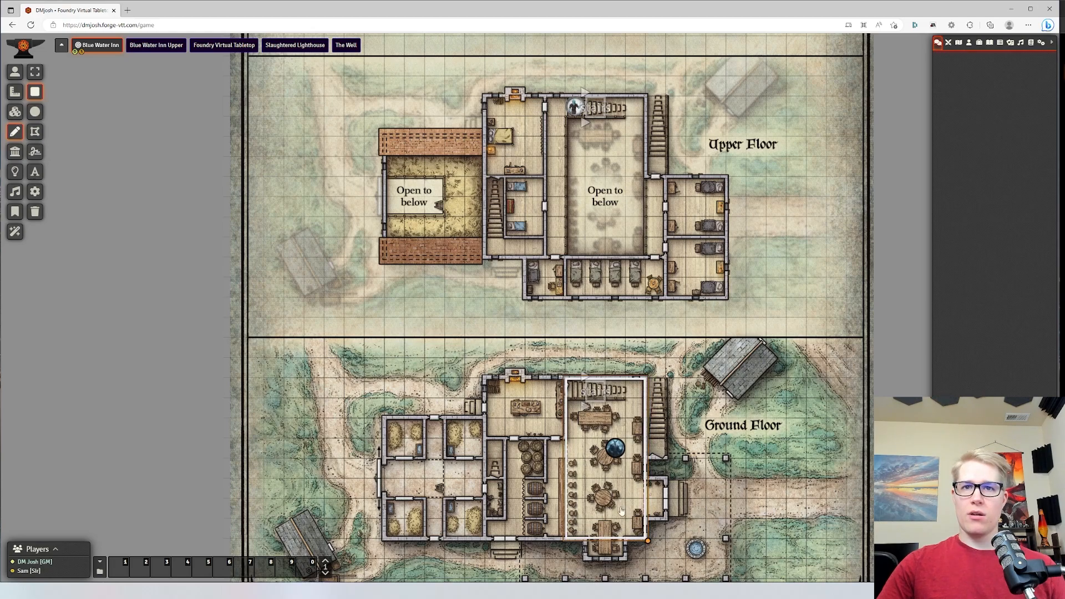
{"action": "double_click", "coordinate": [618, 509]}
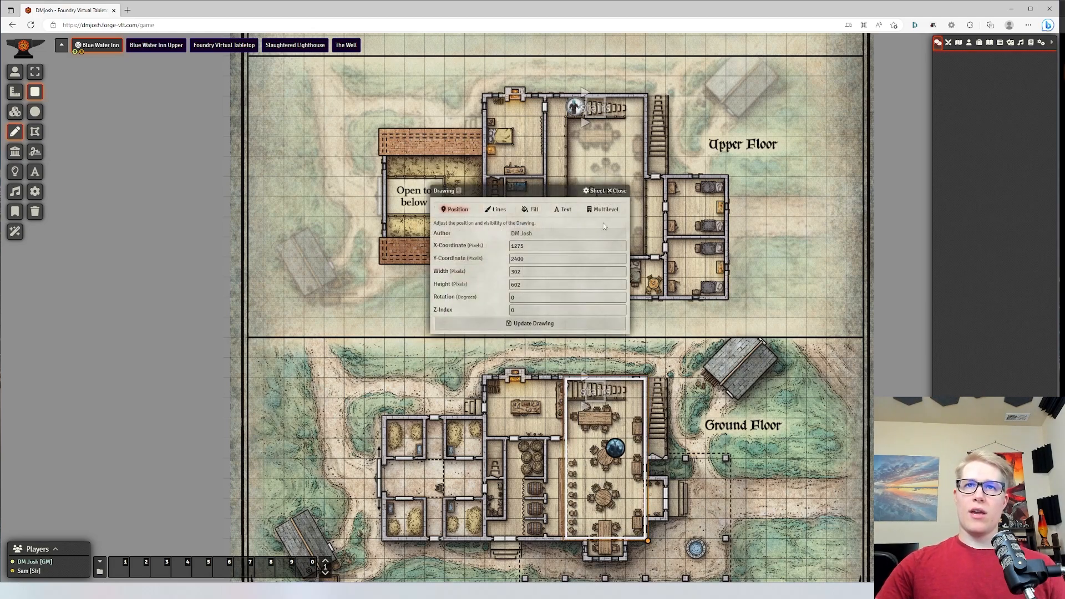
{"action": "left_click", "coordinate": [603, 209]}
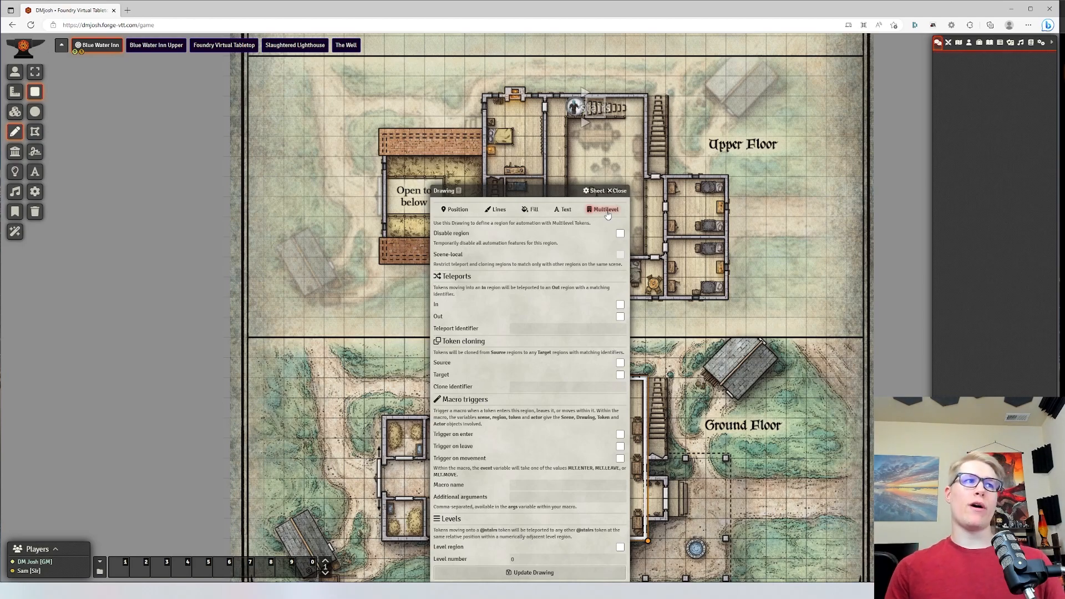
{"action": "mouse_move", "coordinate": [588, 311]}
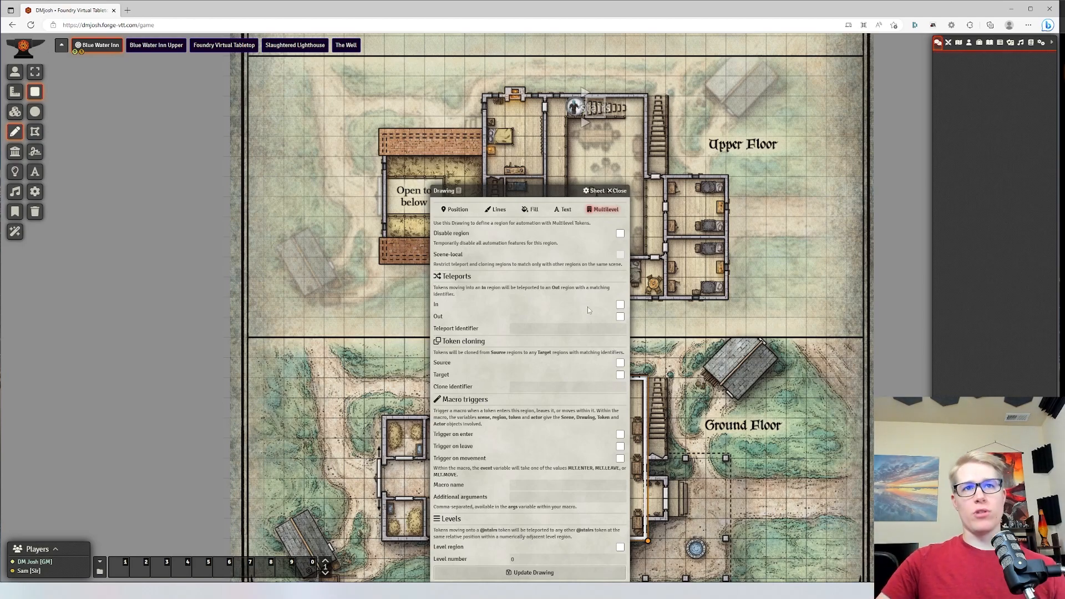
{"action": "mouse_move", "coordinate": [577, 295]}
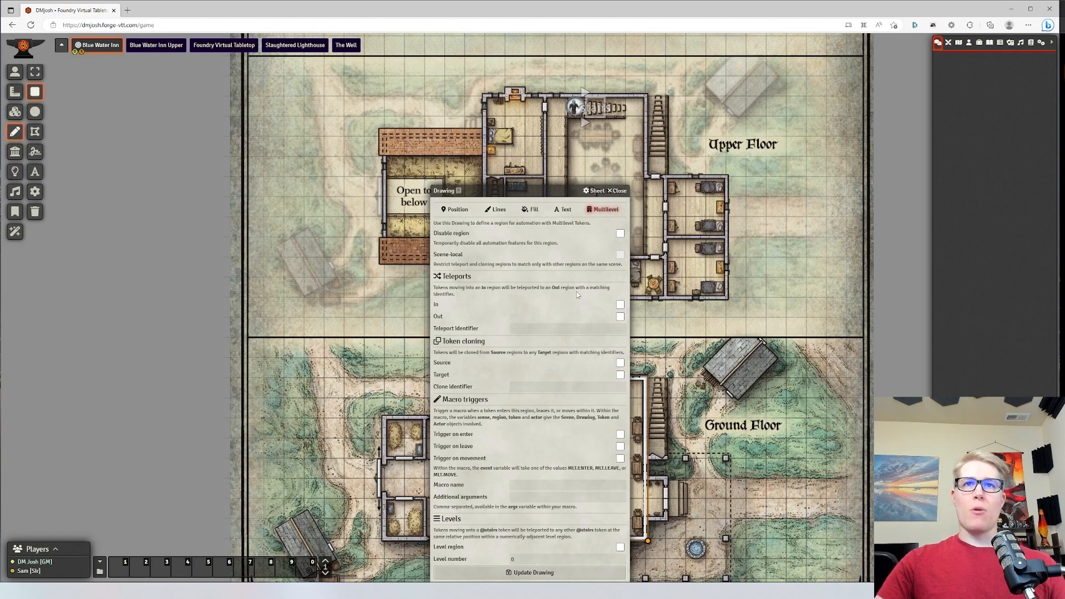
{"action": "mouse_move", "coordinate": [581, 343]}
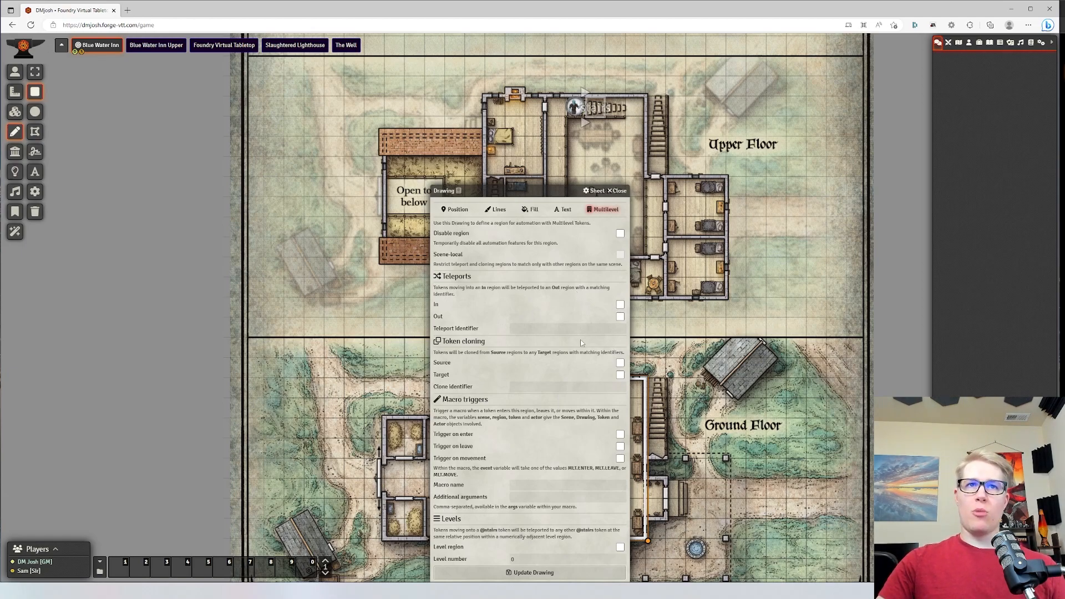
{"action": "mouse_move", "coordinate": [608, 373]}
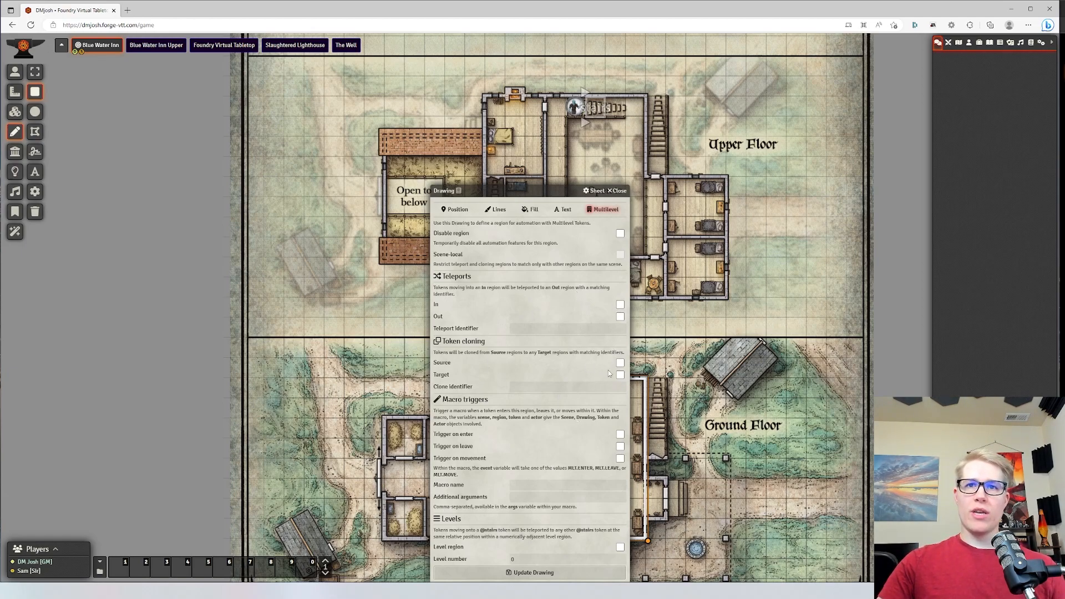
Make the region a scene-local token-cloning source with clone identifier 'Tavern' and update it.
{"action": "left_click", "coordinate": [619, 363]}
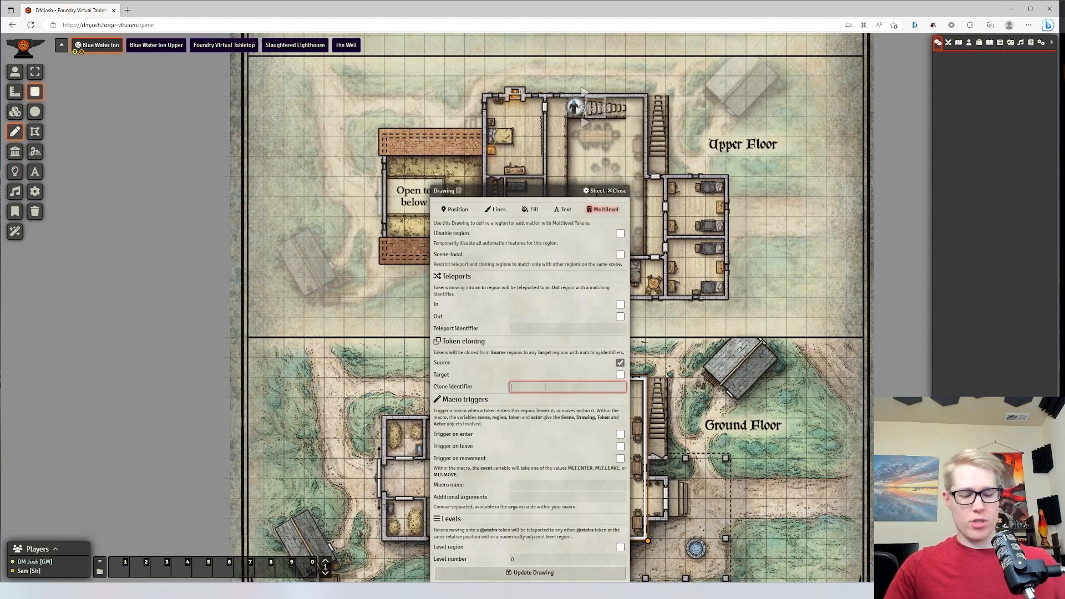
{"action": "type", "text": "Tavern"}
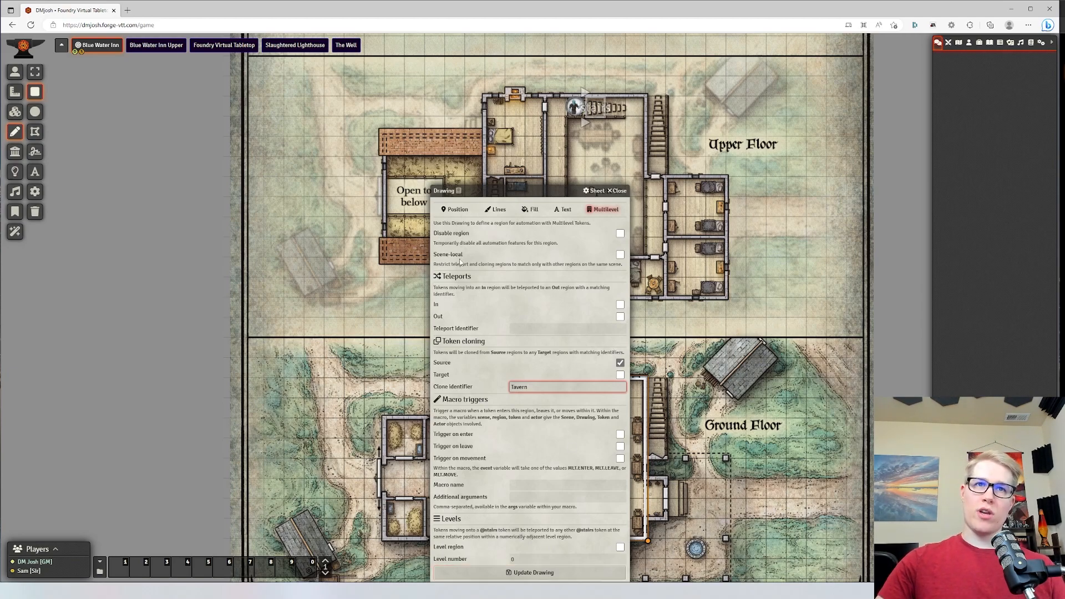
{"action": "left_click", "coordinate": [619, 254]}
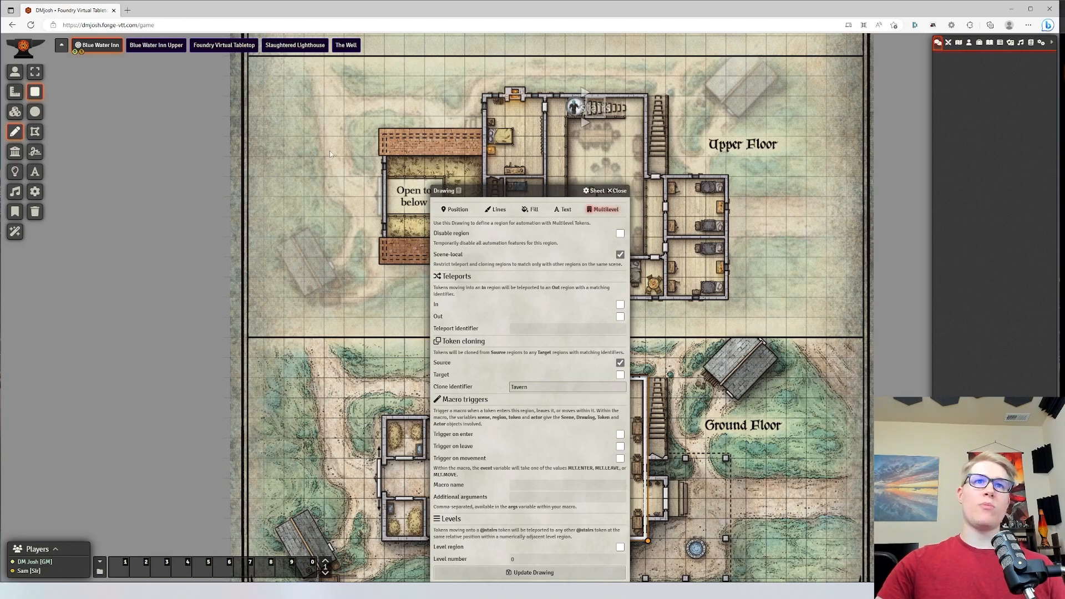
{"action": "left_click", "coordinate": [613, 191]}
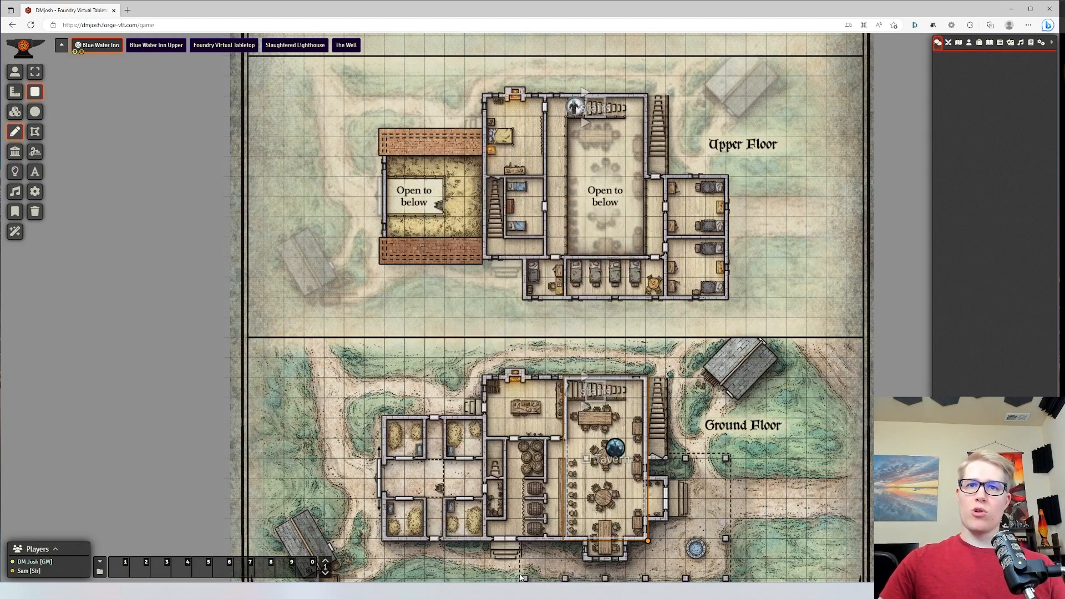
Turn the copied upper-floor drawing into a clone target with identifier 'Tavern' and update it.
{"action": "left_click", "coordinate": [15, 72]}
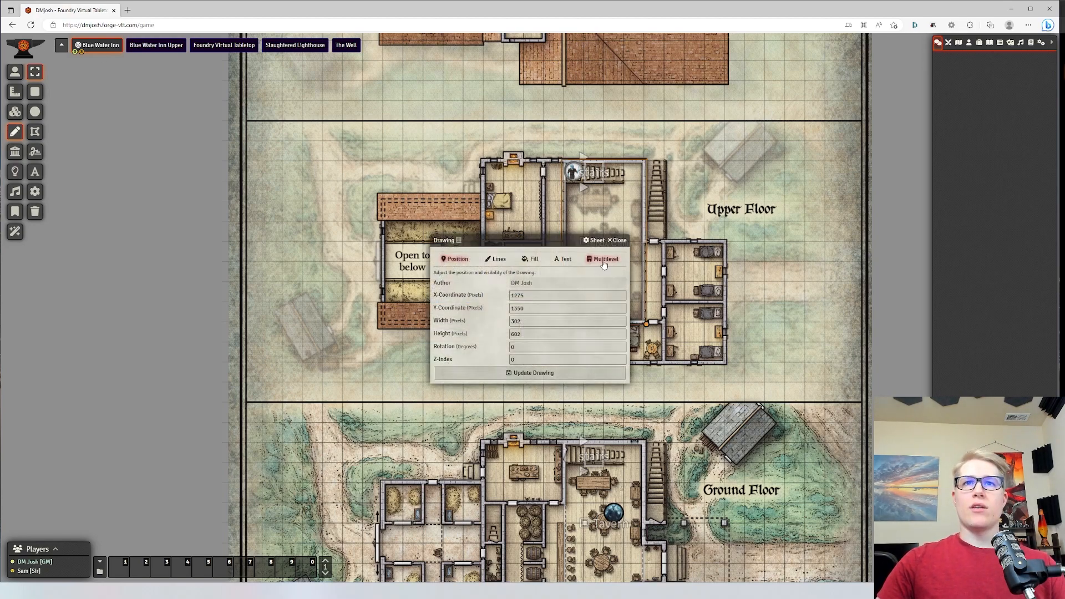
{"action": "left_click", "coordinate": [601, 259]}
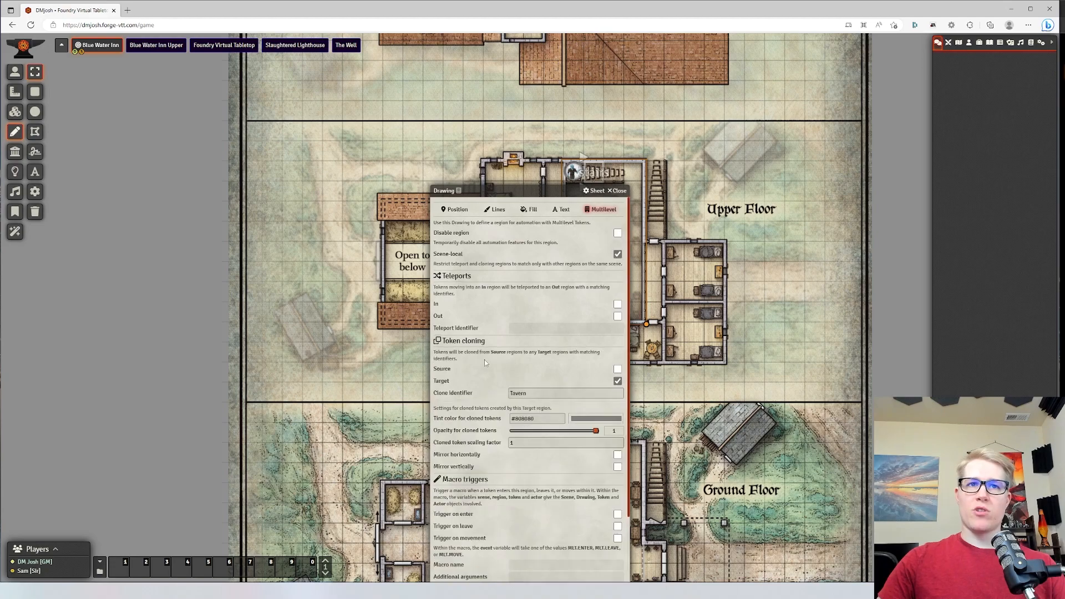
{"action": "scroll", "scroll_direction": "down", "scroll_amount": 3}
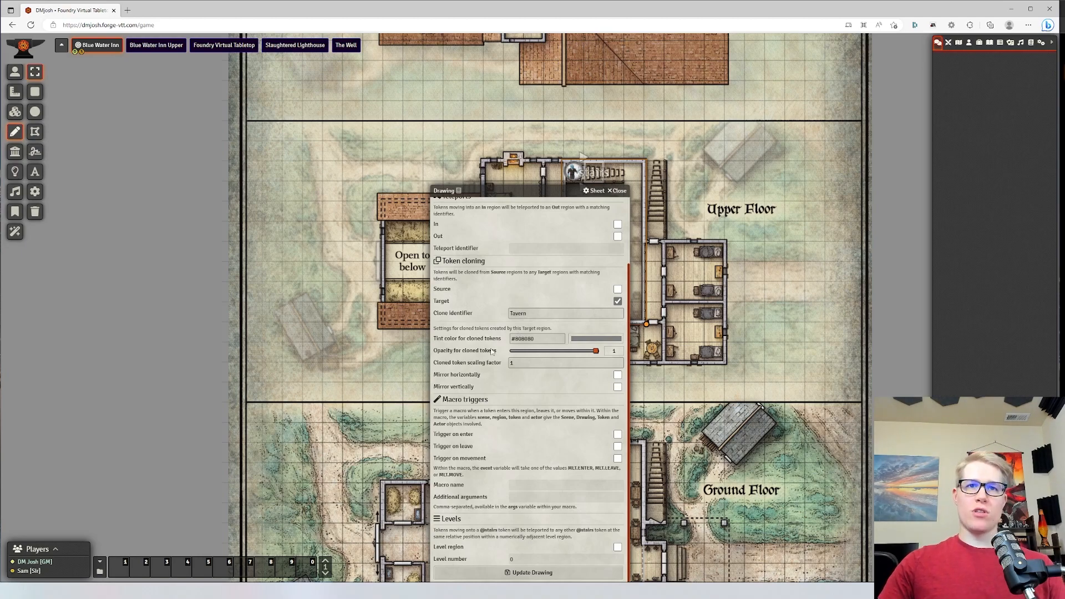
{"action": "left_click", "coordinate": [617, 191]}
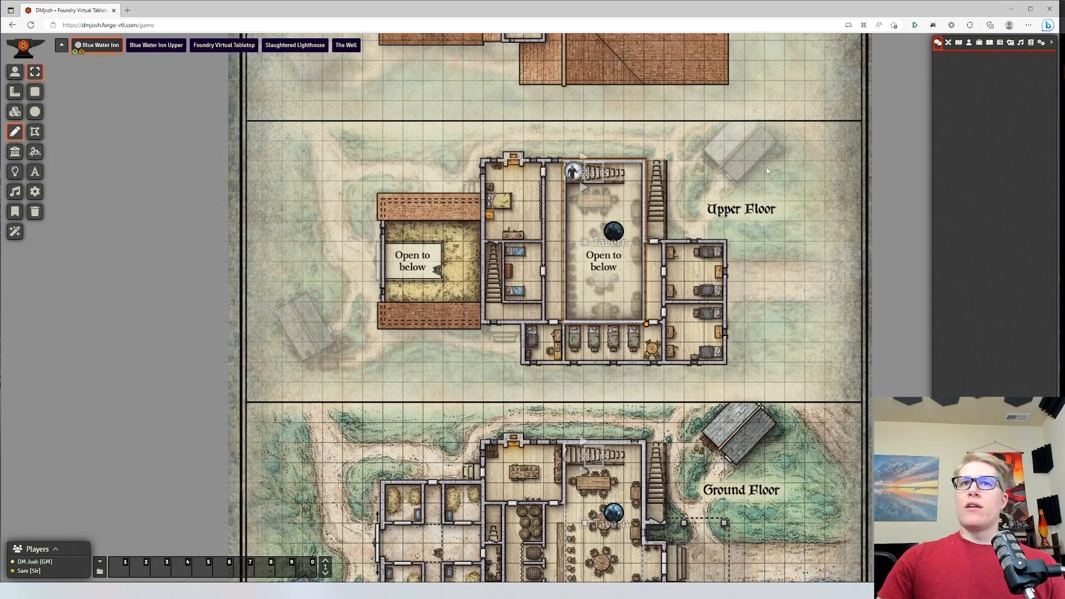
{"action": "mouse_move", "coordinate": [600, 234]}
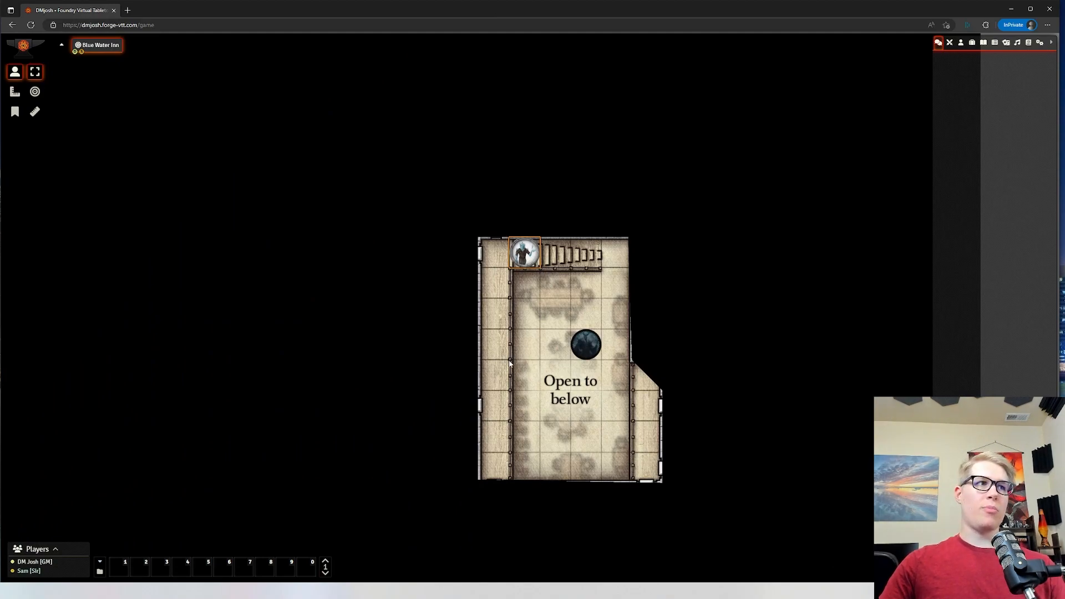
{"action": "mouse_move", "coordinate": [847, 376]}
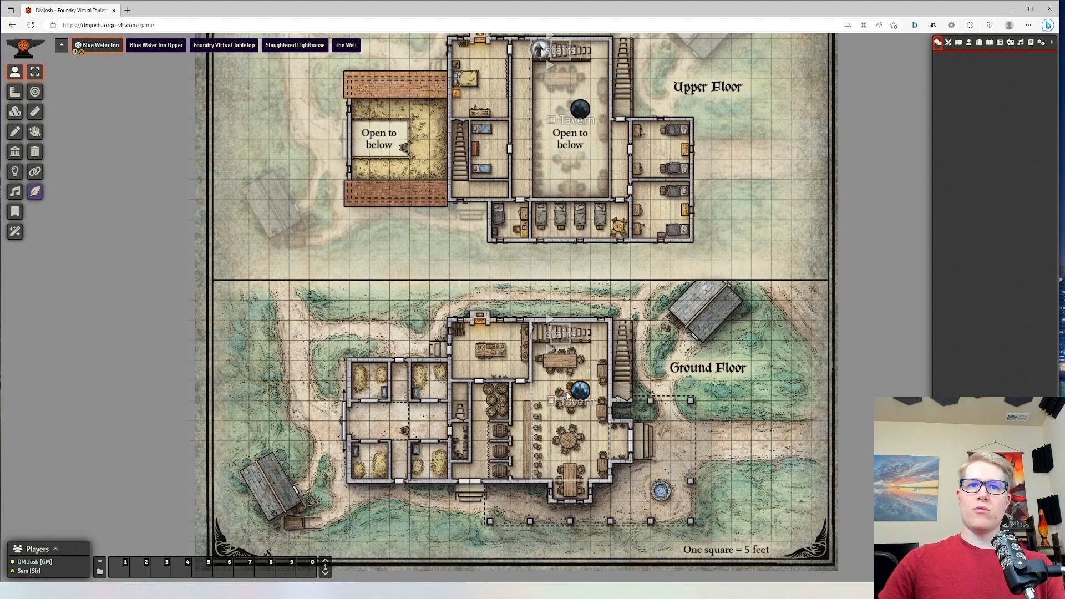
Adjust the Tavern target's clone tint and lower opacity to about 0.6, then check the player's view.
{"action": "left_click_drag", "start_coordinate": [581, 108], "coordinate": [560, 130]}
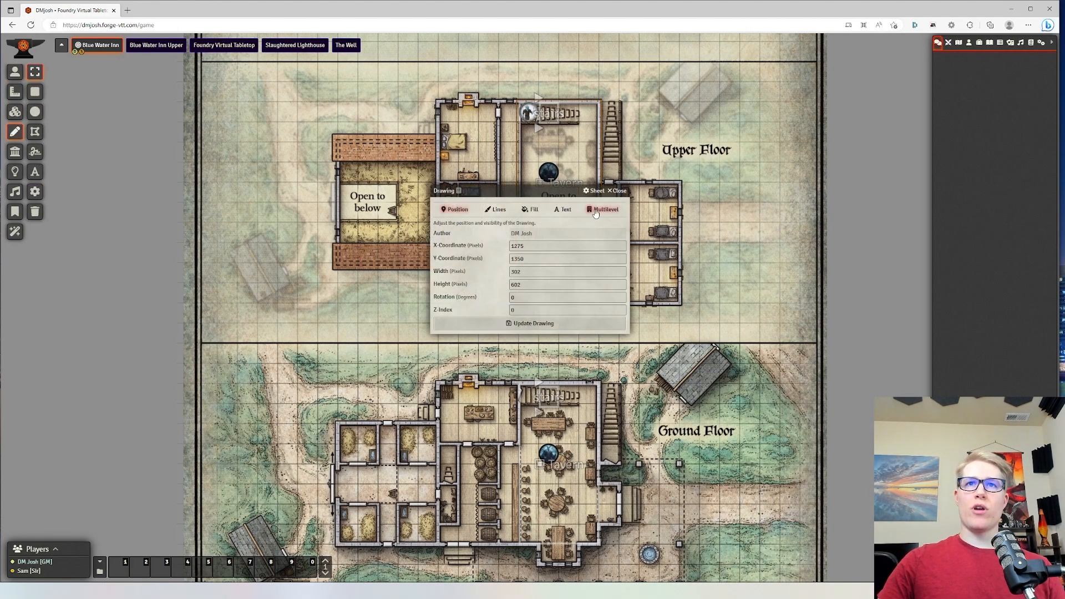
{"action": "left_click", "coordinate": [604, 208]}
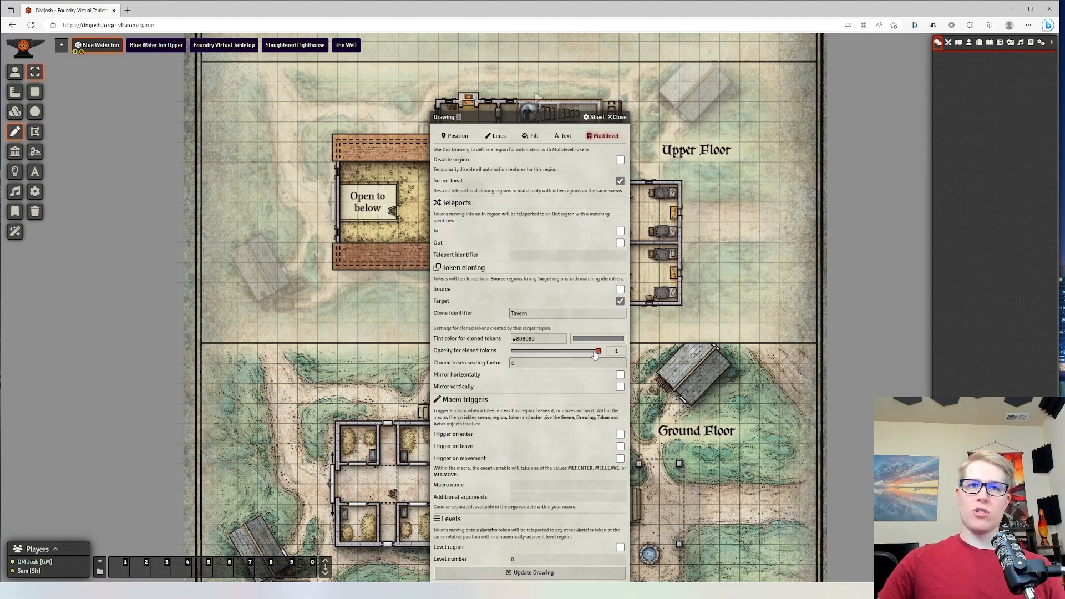
{"action": "left_click_drag", "start_coordinate": [598, 350], "coordinate": [590, 350]}
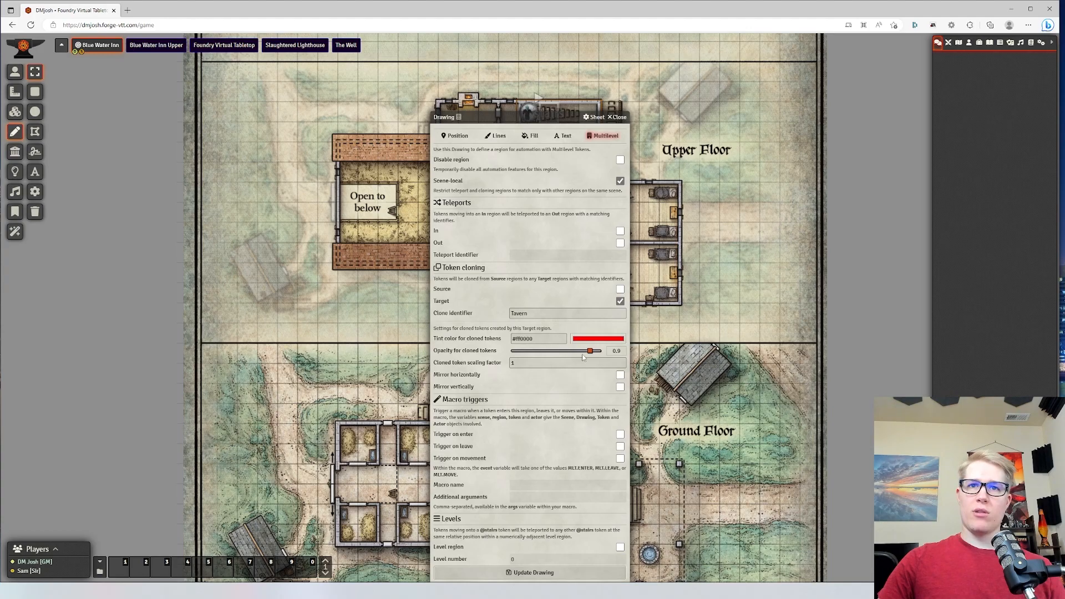
{"action": "left_click_drag", "start_coordinate": [588, 350], "coordinate": [562, 357]}
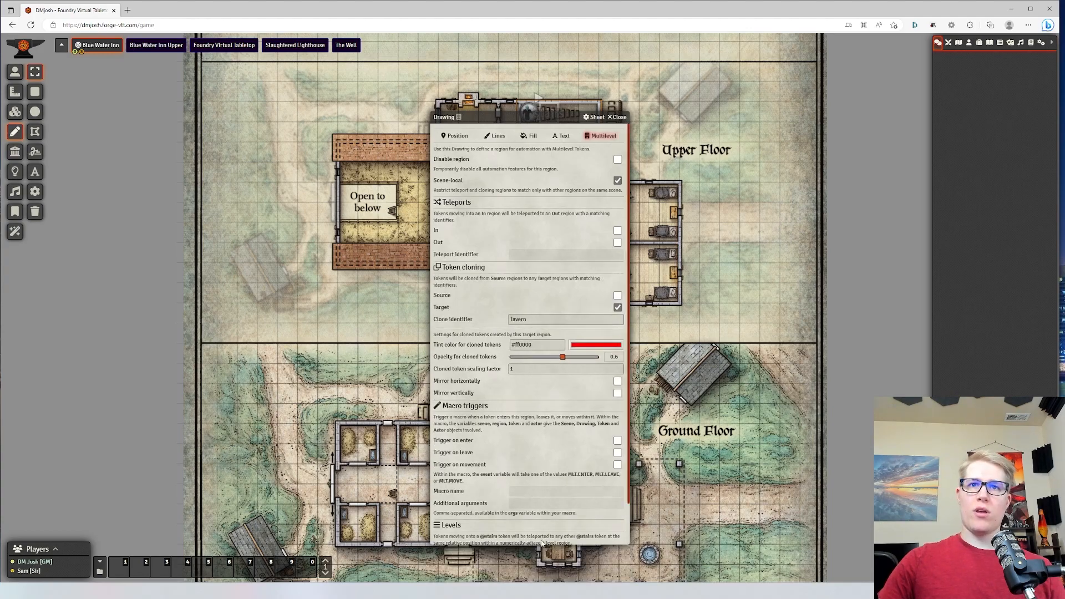
{"action": "left_click", "coordinate": [457, 136]}
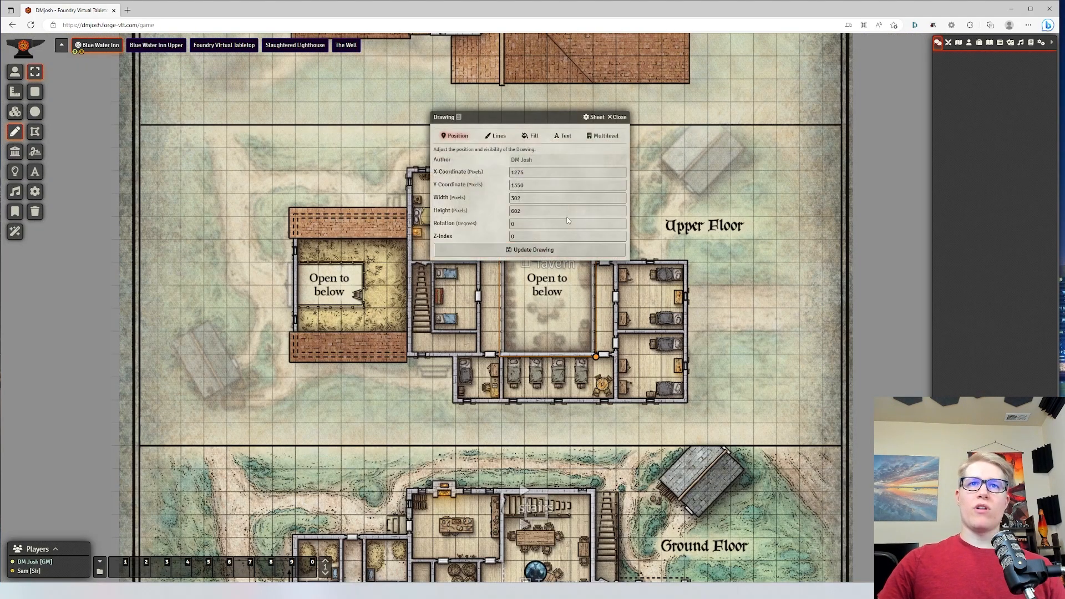
{"action": "left_click", "coordinate": [605, 136]}
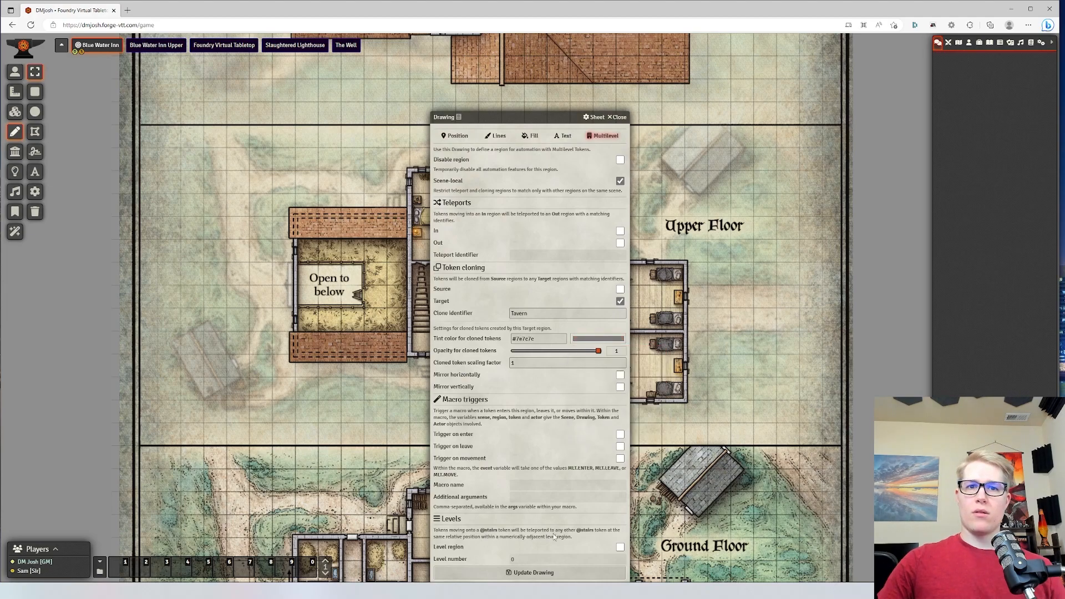
{"action": "left_click", "coordinate": [617, 118]}
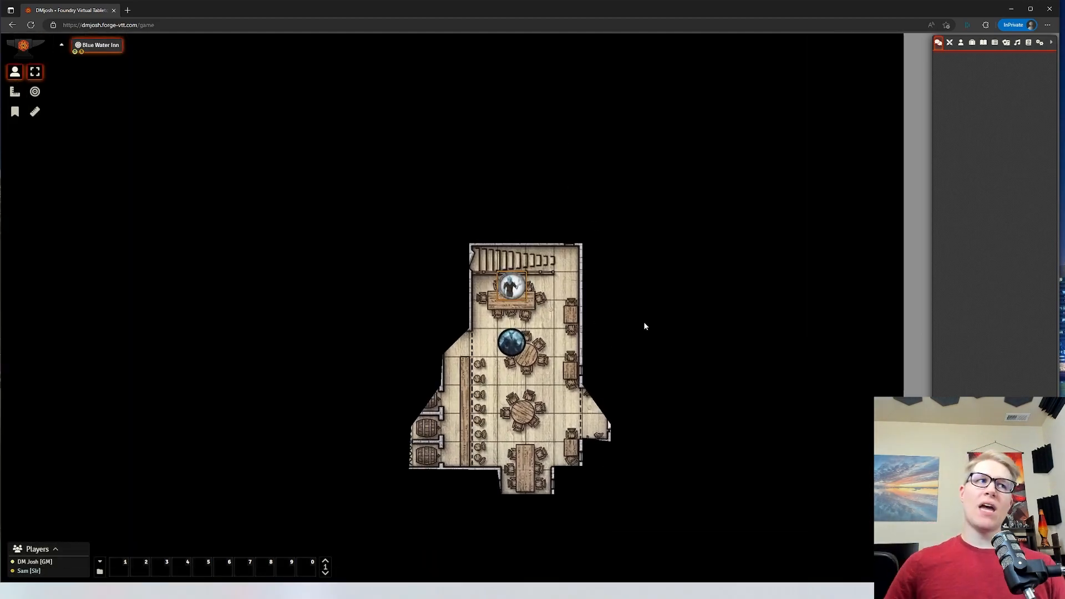
Back in the GM view, copy both region drawings and return to the ground-floor scene.
{"action": "key", "text": "alt+tab"}
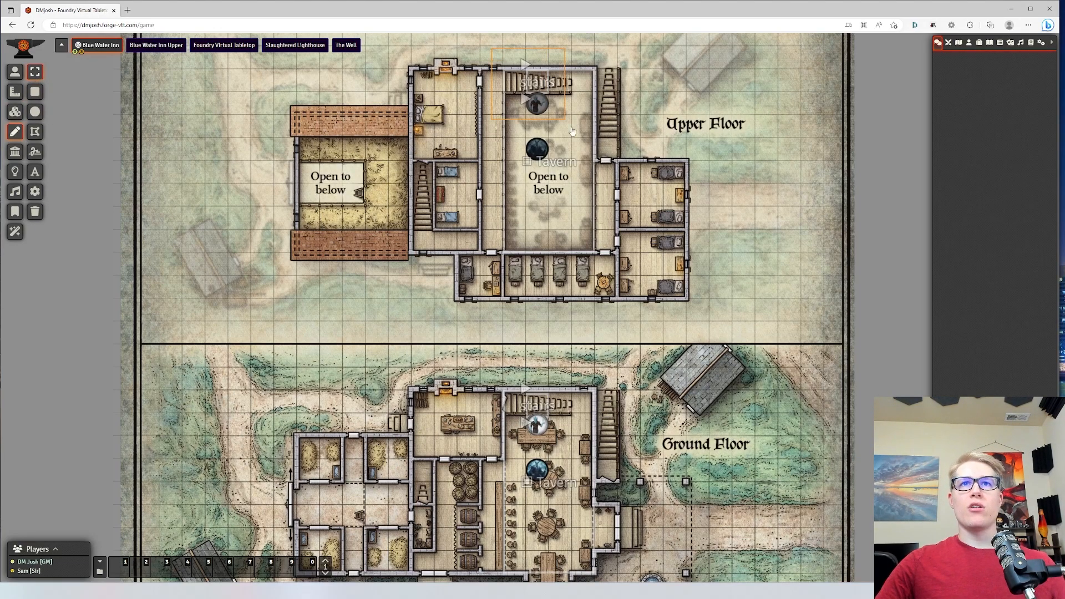
{"action": "key", "text": "ctrl+c"}
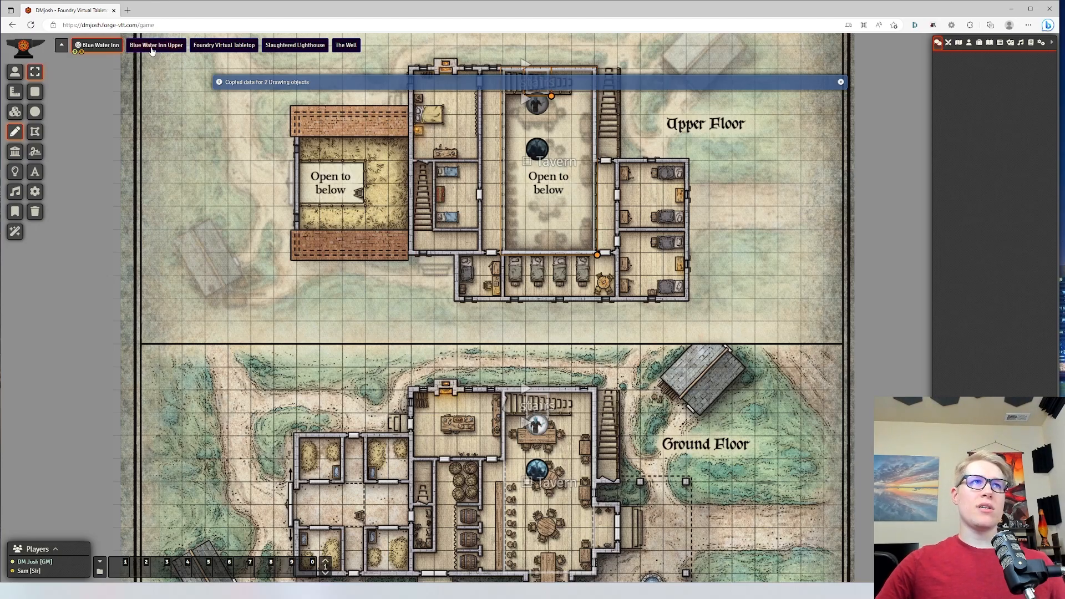
{"action": "left_click", "coordinate": [155, 45]}
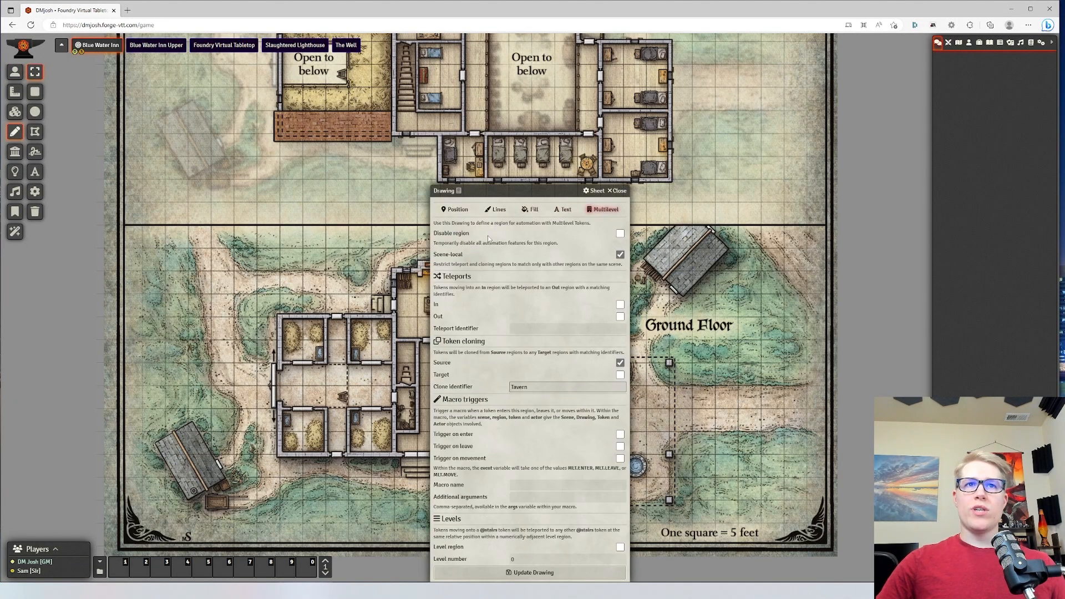
Untick Scene-local on the Tavern source and stairs regions, update them, and switch to Blue Water Inn Upper.
{"action": "left_click", "coordinate": [619, 254]}
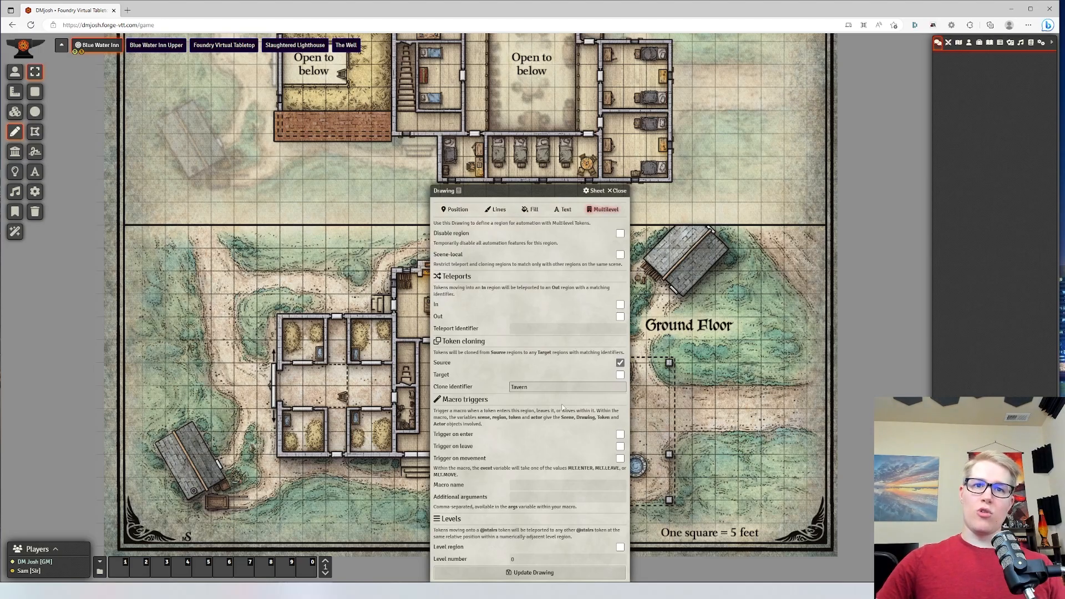
{"action": "left_click", "coordinate": [456, 209]}
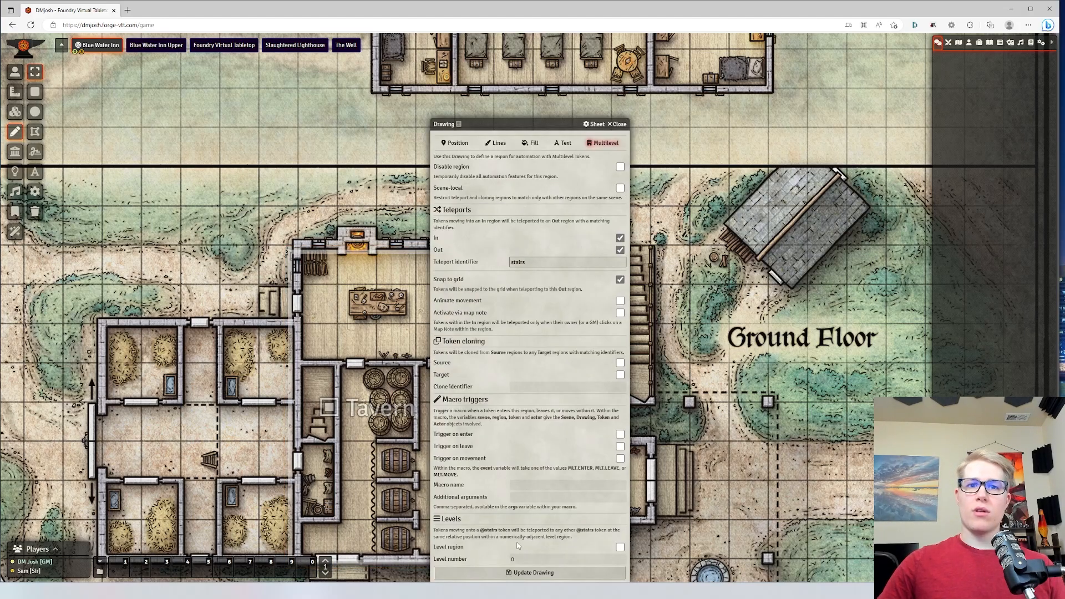
{"action": "left_click", "coordinate": [617, 124]}
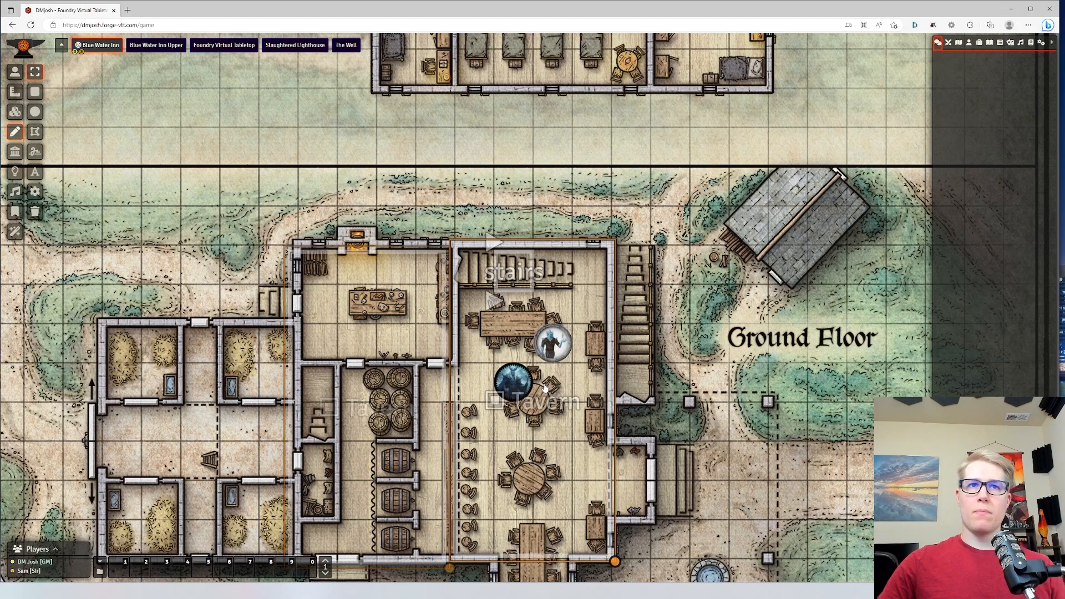
{"action": "left_click", "coordinate": [155, 45]}
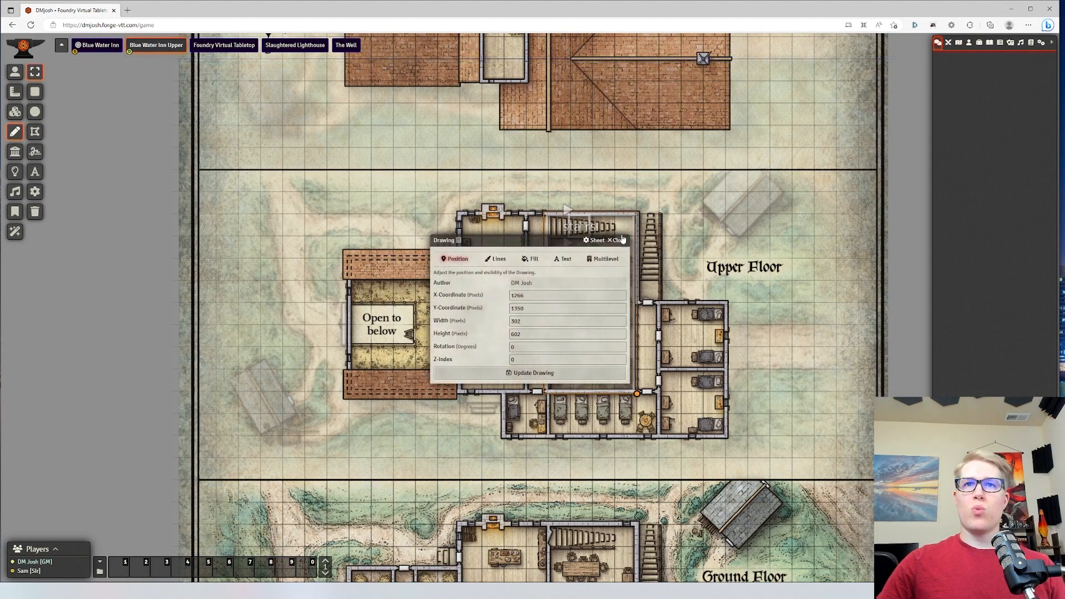
Review the upper Tavern region, check the player's view, and bring up the upper stairs teleport region.
{"action": "left_click", "coordinate": [604, 259]}
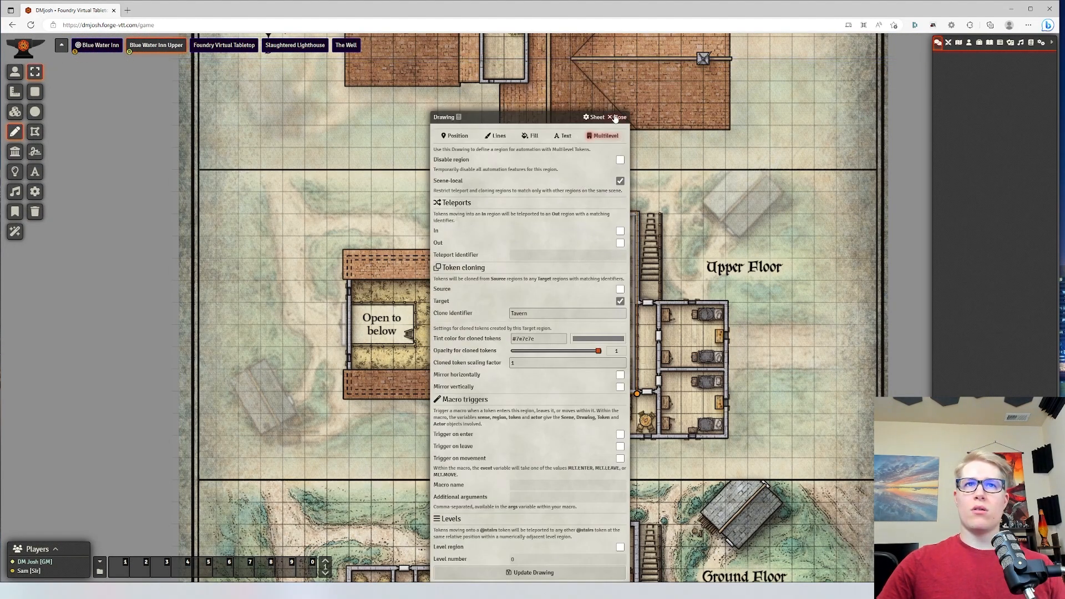
{"action": "left_click", "coordinate": [617, 117]}
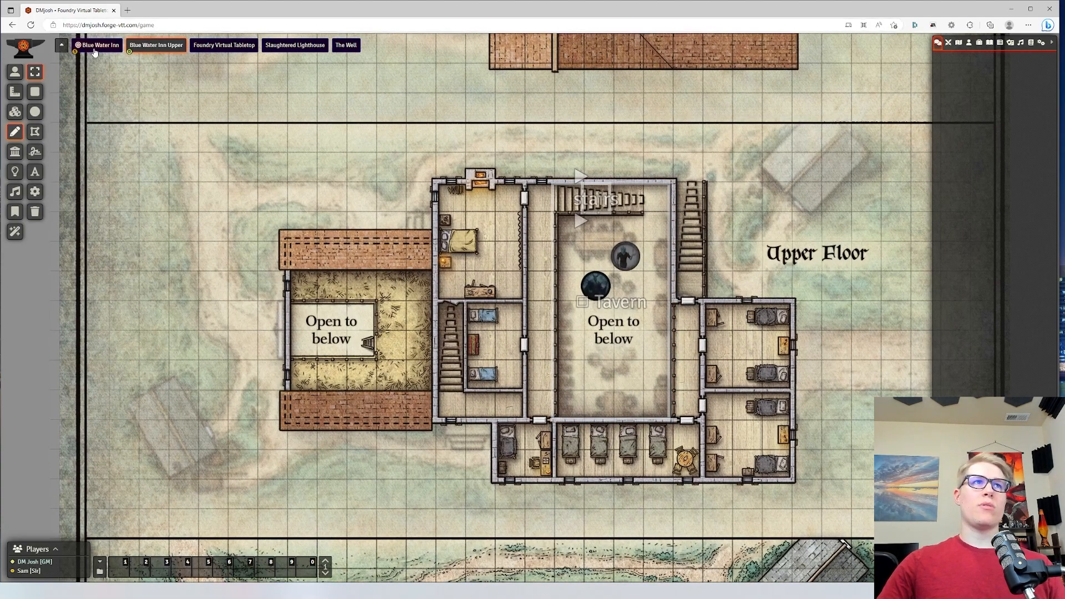
{"action": "left_click", "coordinate": [99, 45]}
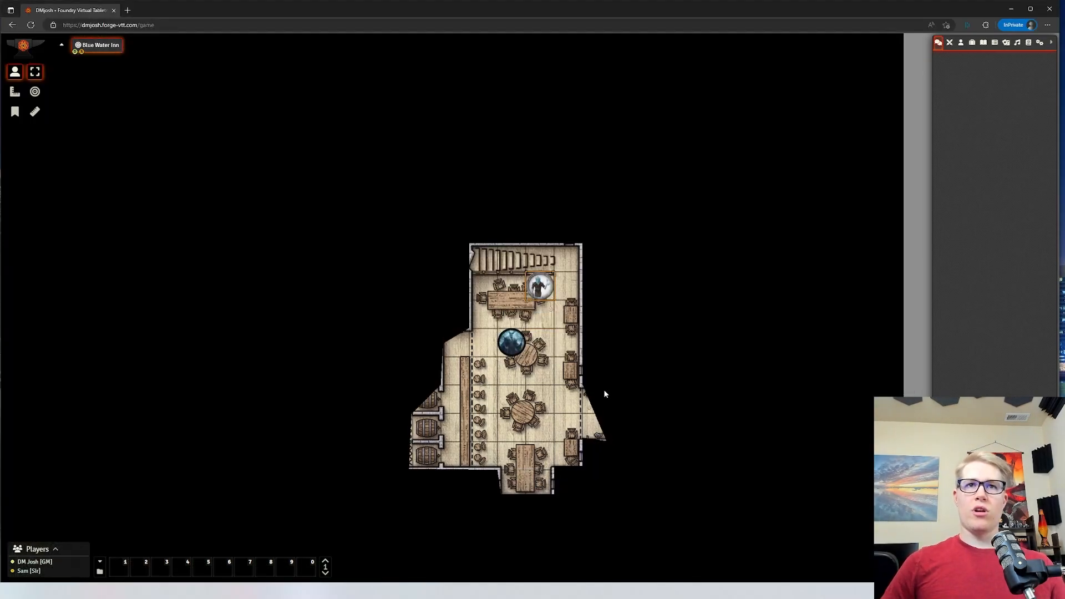
{"action": "left_click", "coordinate": [156, 45]}
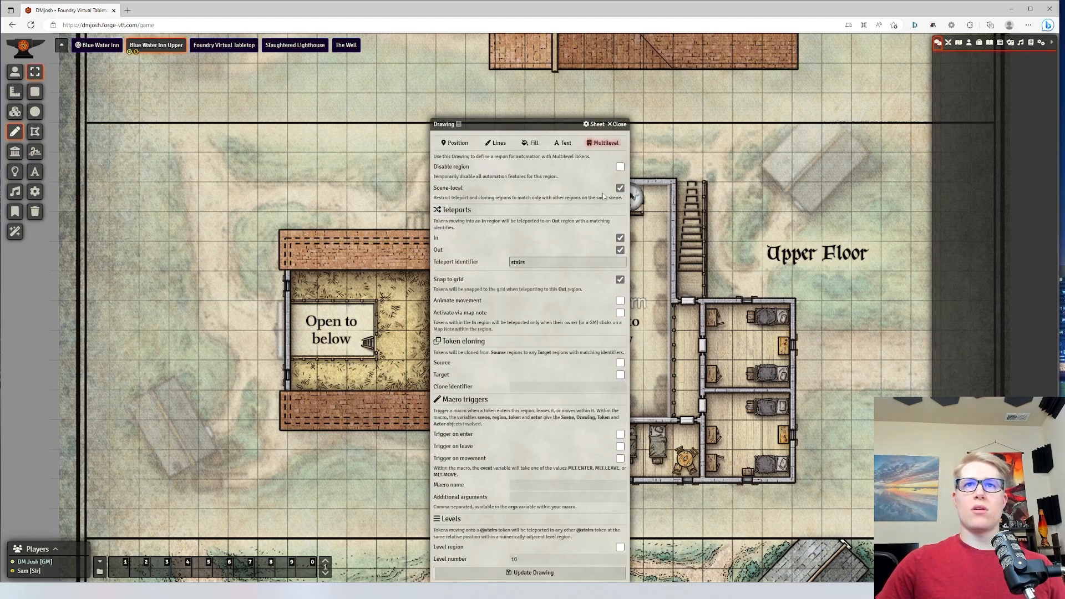
Update the upper stairs teleport and, as the player, walk the teleported token along the upper corridor.
{"action": "left_click", "coordinate": [617, 124]}
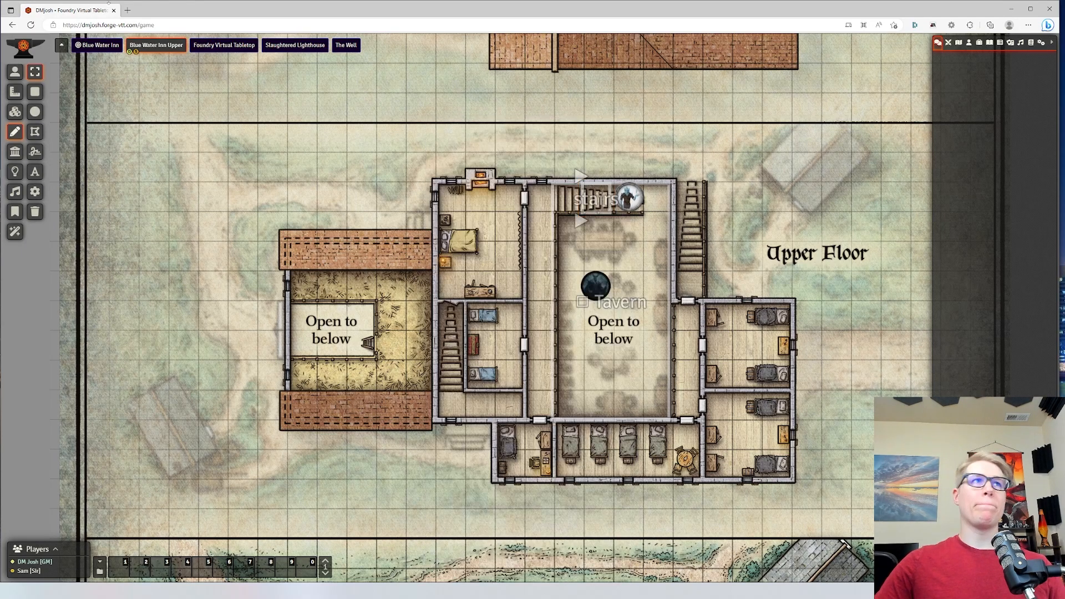
{"action": "left_click", "coordinate": [100, 45]}
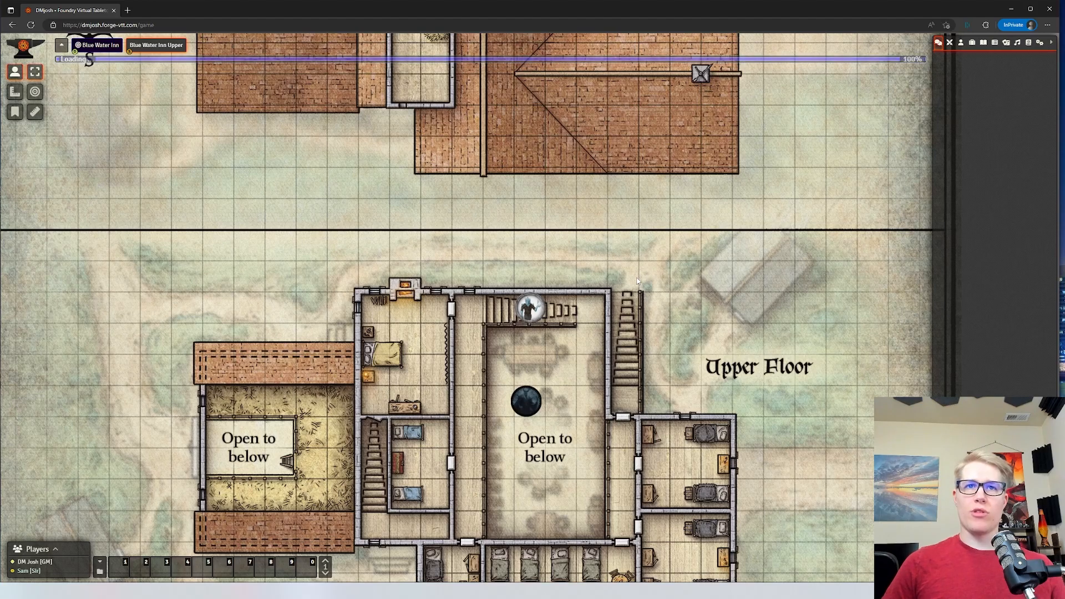
{"action": "left_click_drag", "start_coordinate": [526, 309], "coordinate": [469, 369]}
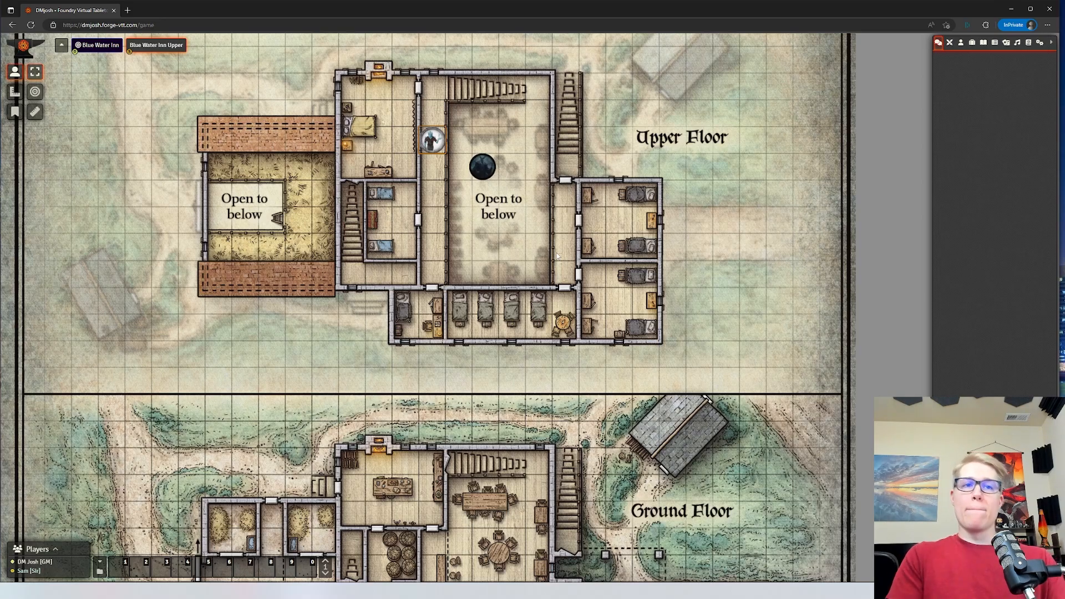
{"action": "mouse_move", "coordinate": [591, 245]}
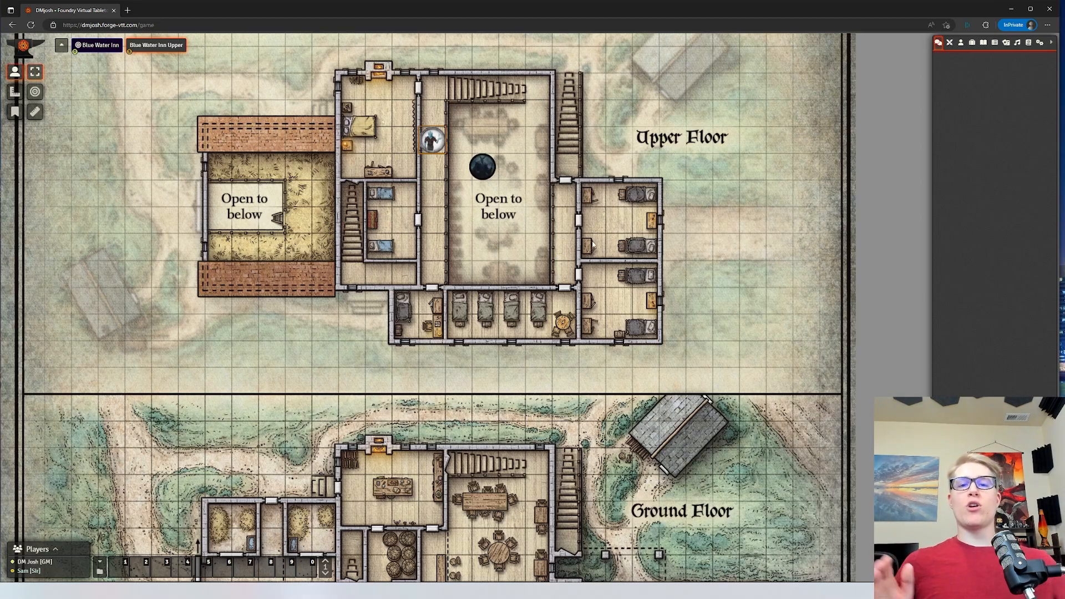